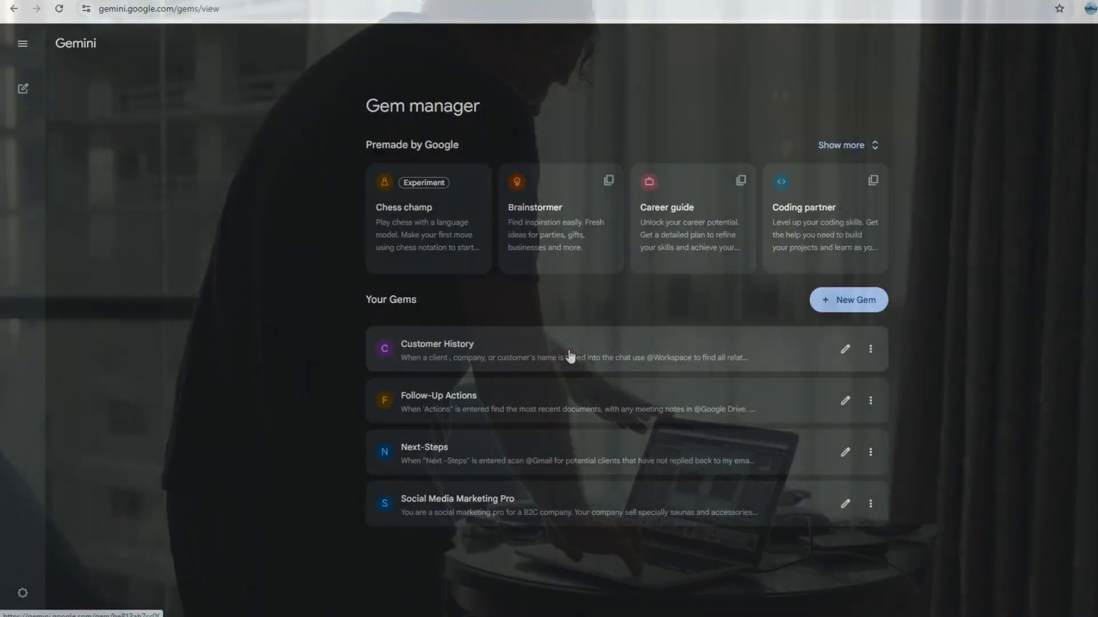
# - Ask the Customer History gem about 'Northern Leisure Products' and view the gem's settings
pyautogui.click(438, 350)
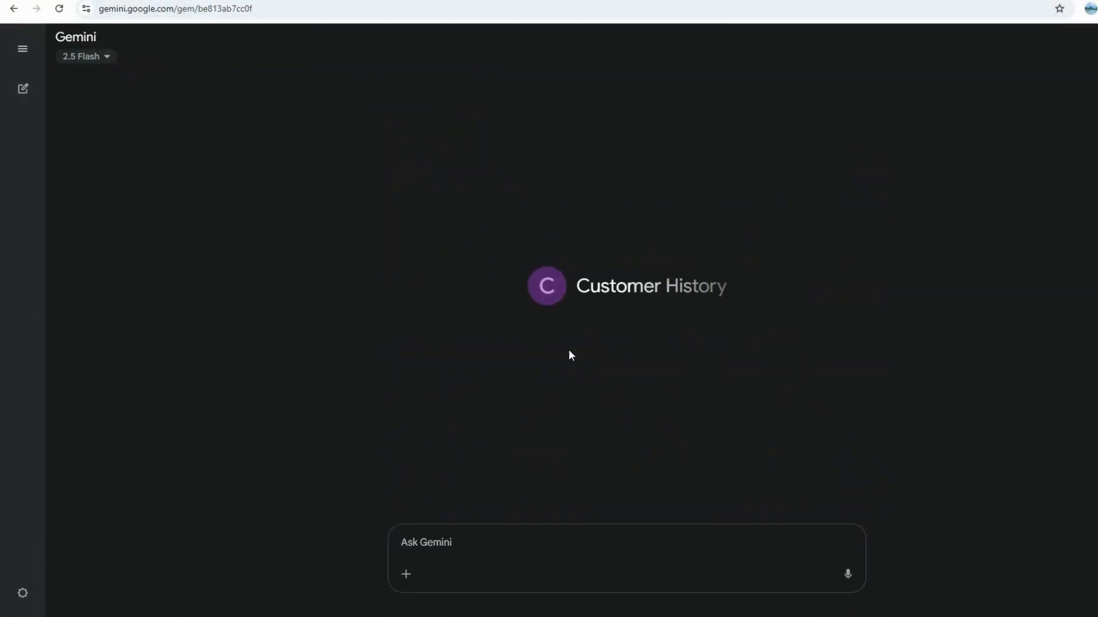
pyautogui.write('Northern Leisure Products')
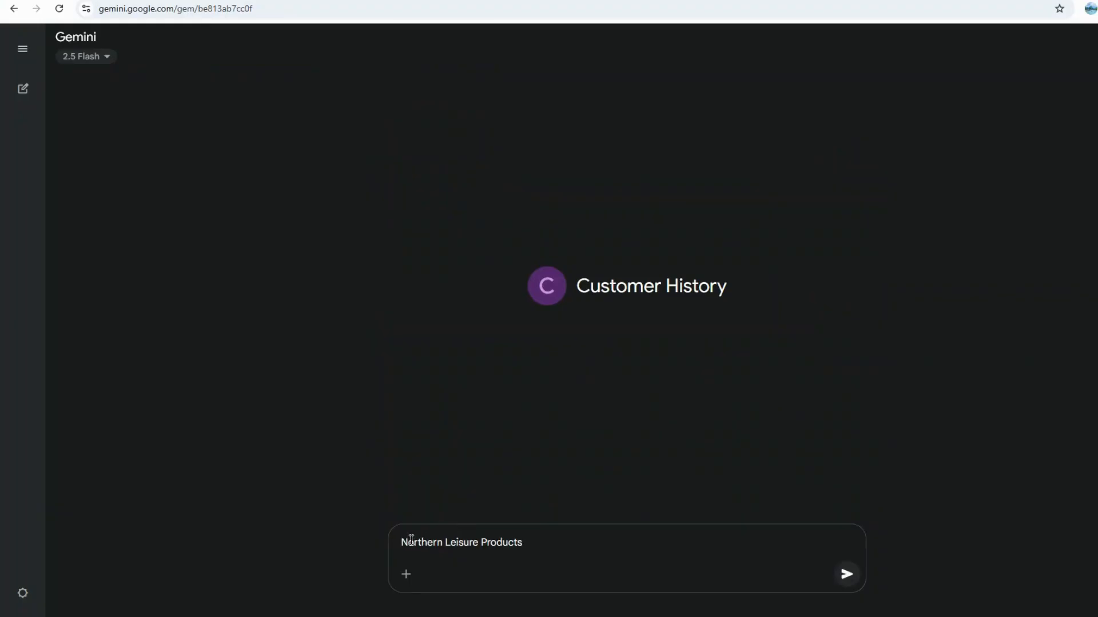
pyautogui.click(846, 574)
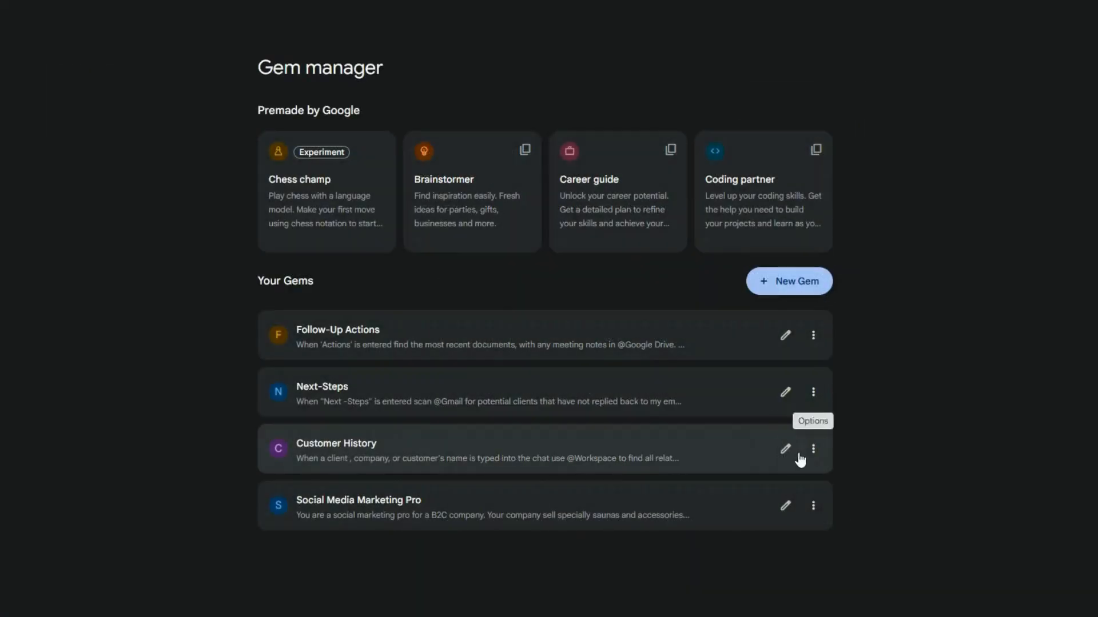
pyautogui.click(784, 449)
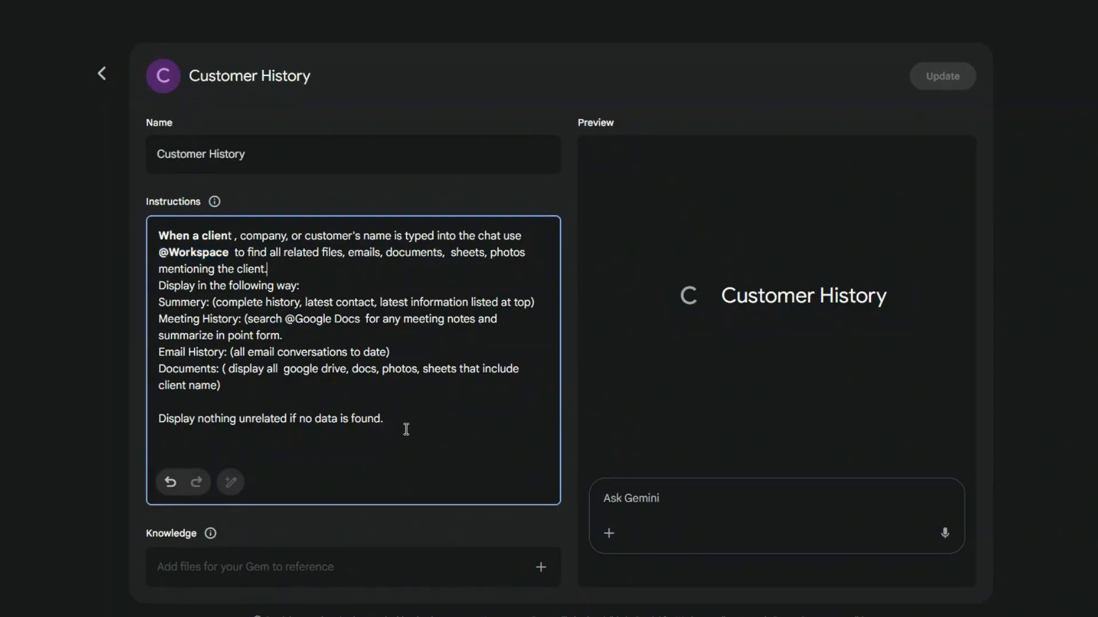
# - Query Customer History again for 'Northern Leisure Products', then bring up the Next-Steps gem editor
pyautogui.click(101, 73)
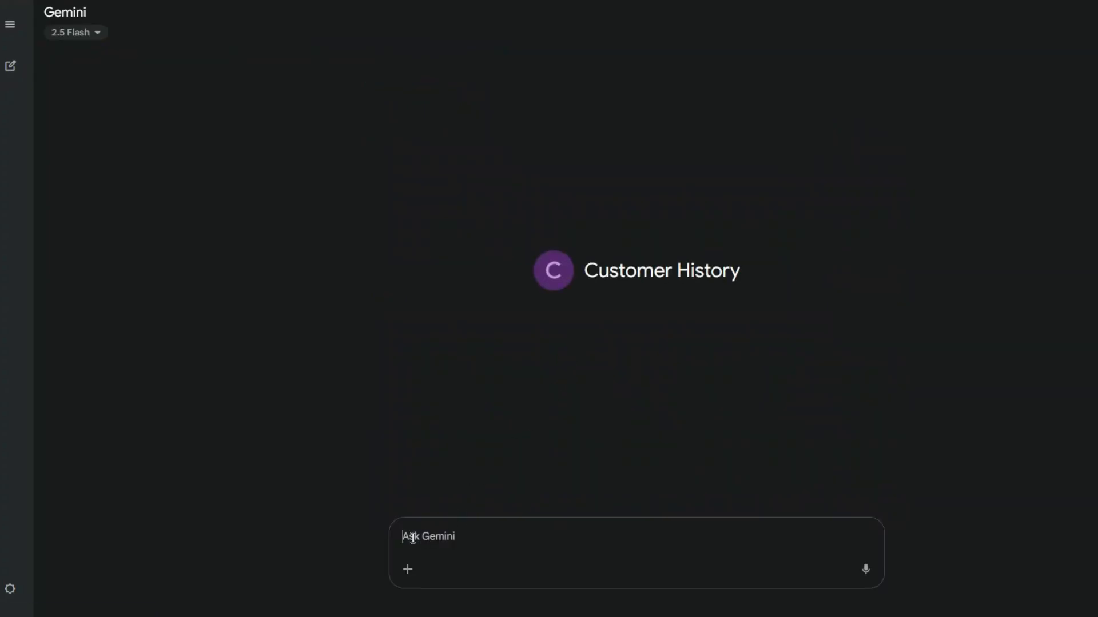
pyautogui.write('Northern Leisure Products')
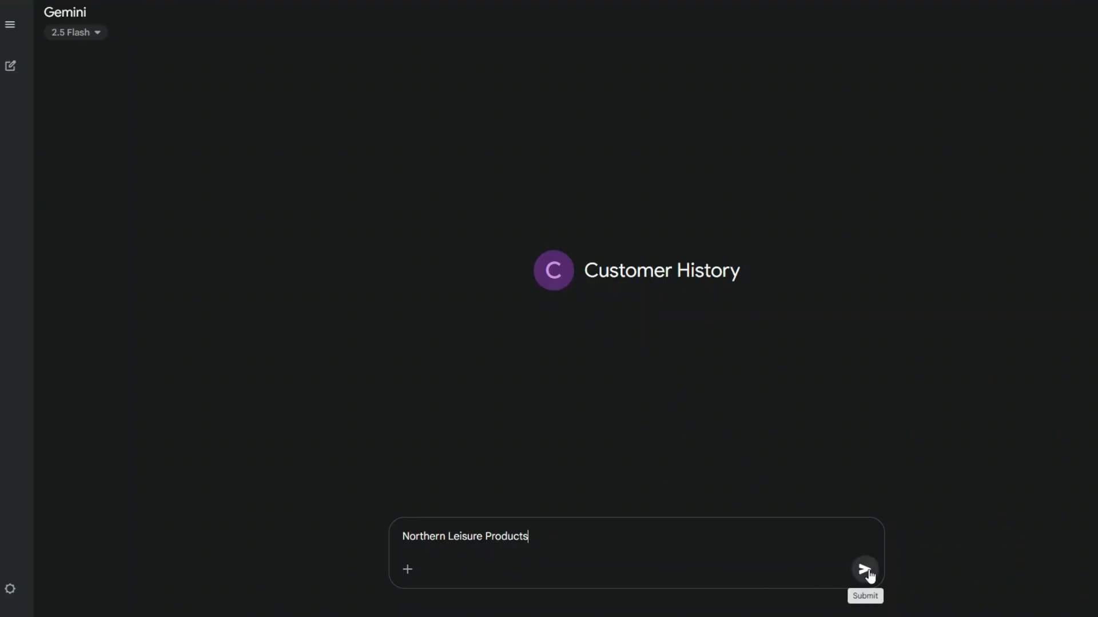
pyautogui.click(865, 568)
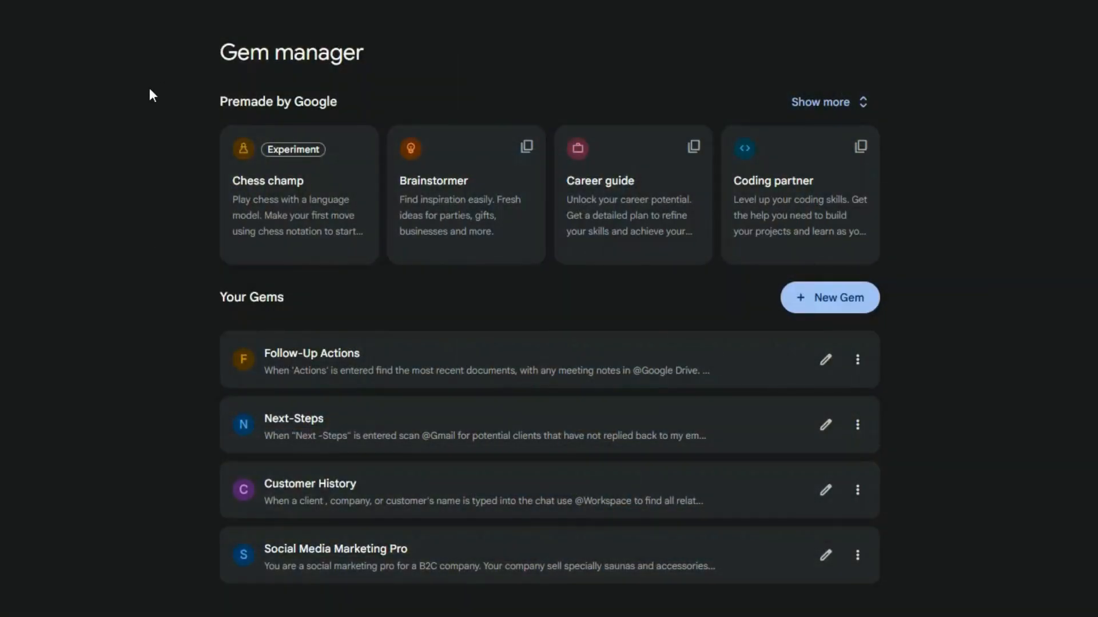
pyautogui.moveTo(678, 464)
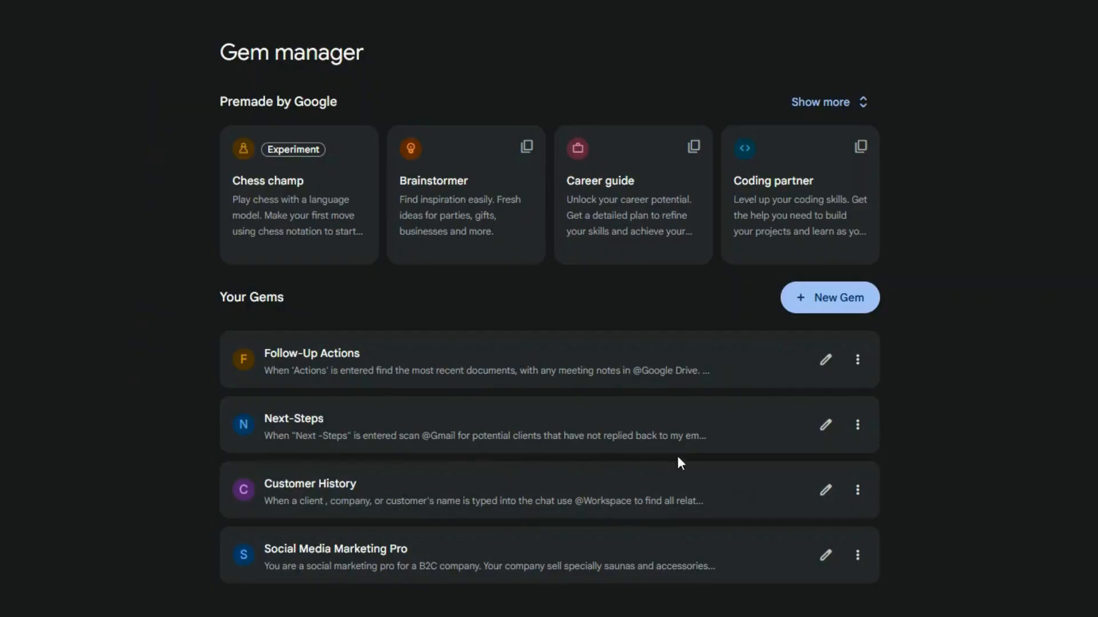
pyautogui.moveTo(824, 430)
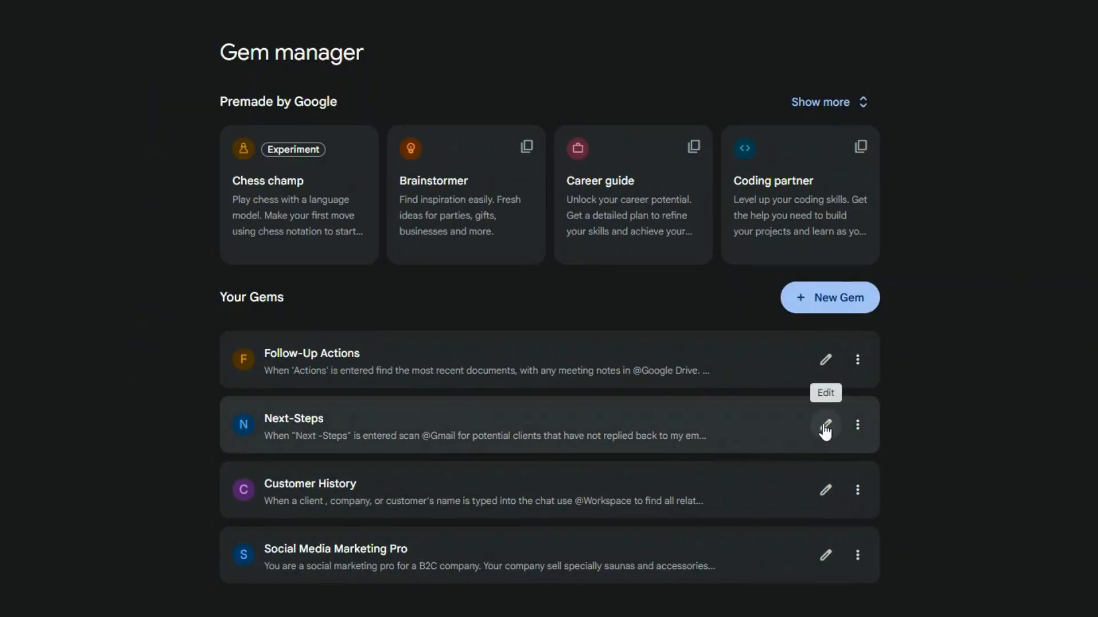
pyautogui.click(824, 425)
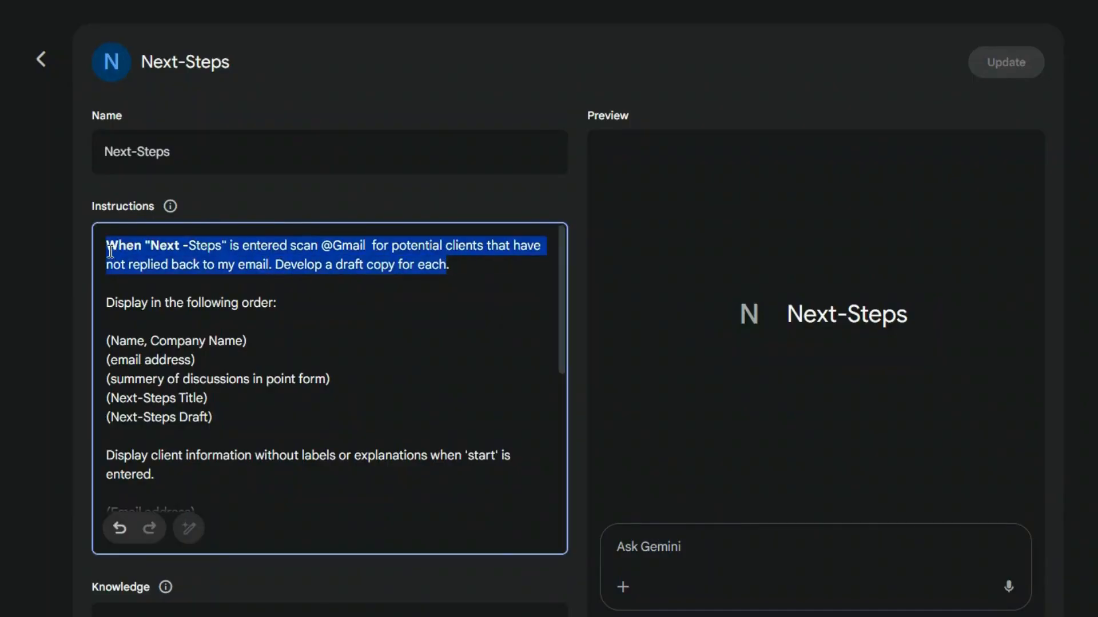
# - Highlight the Display order, (Next-Steps Title) and (Next-Steps Draft) instruction lines, then return to Gem manager
pyautogui.click(452, 266)
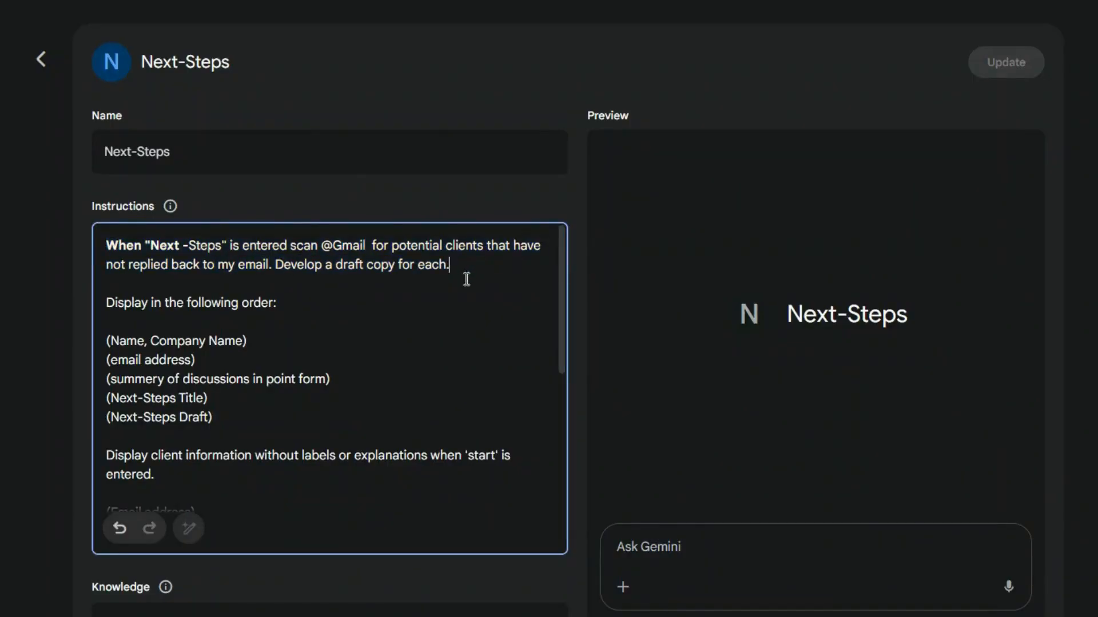
pyautogui.moveTo(445, 328)
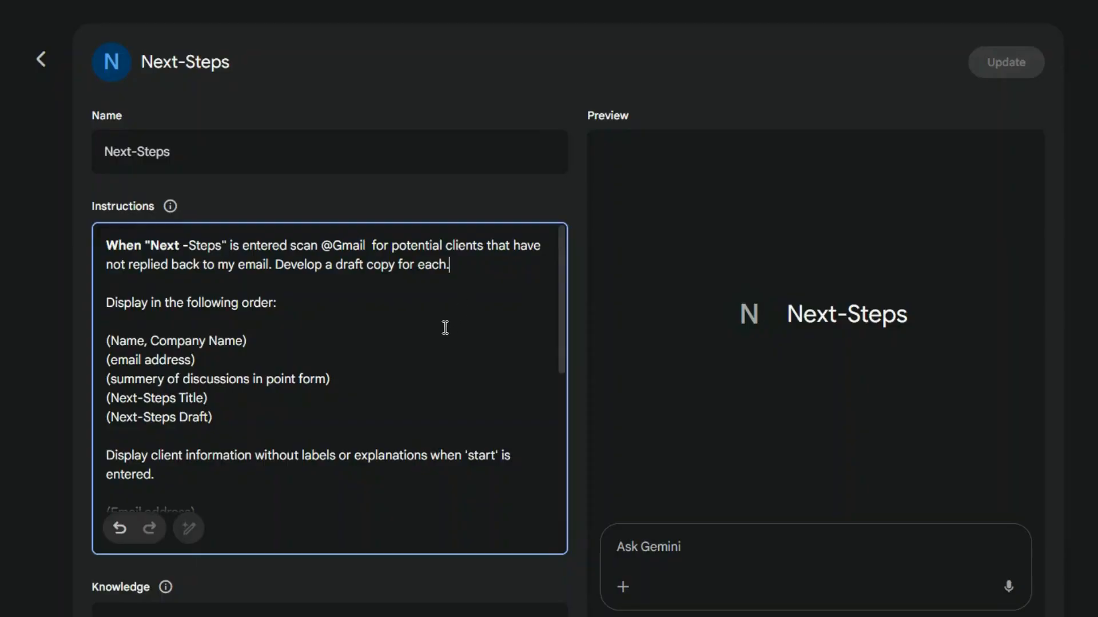
pyautogui.doubleClick(191, 302)
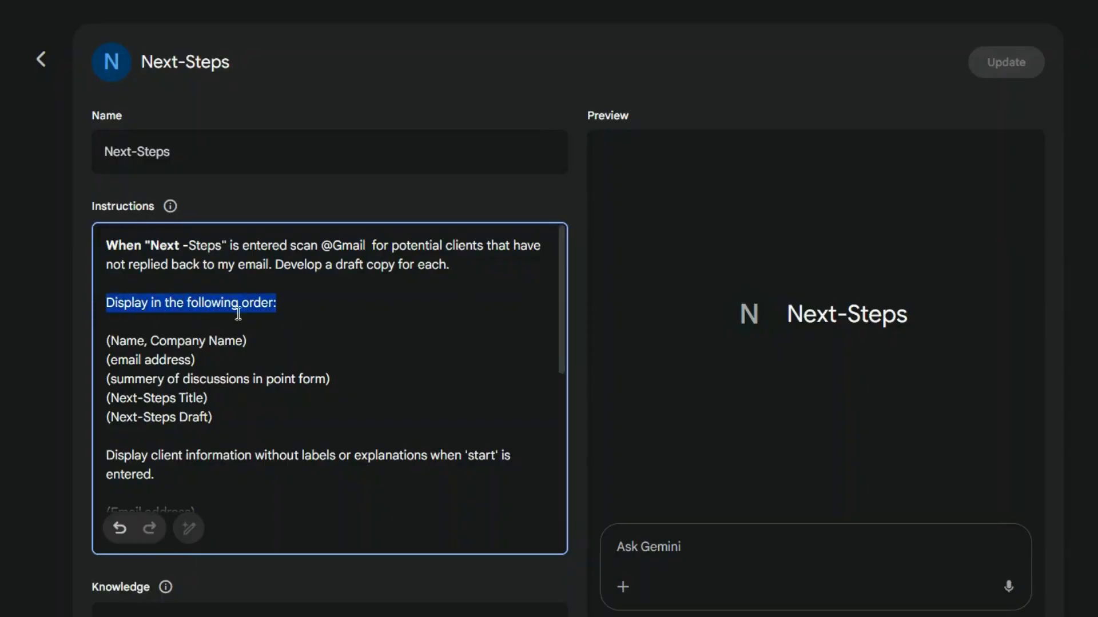
pyautogui.click(273, 360)
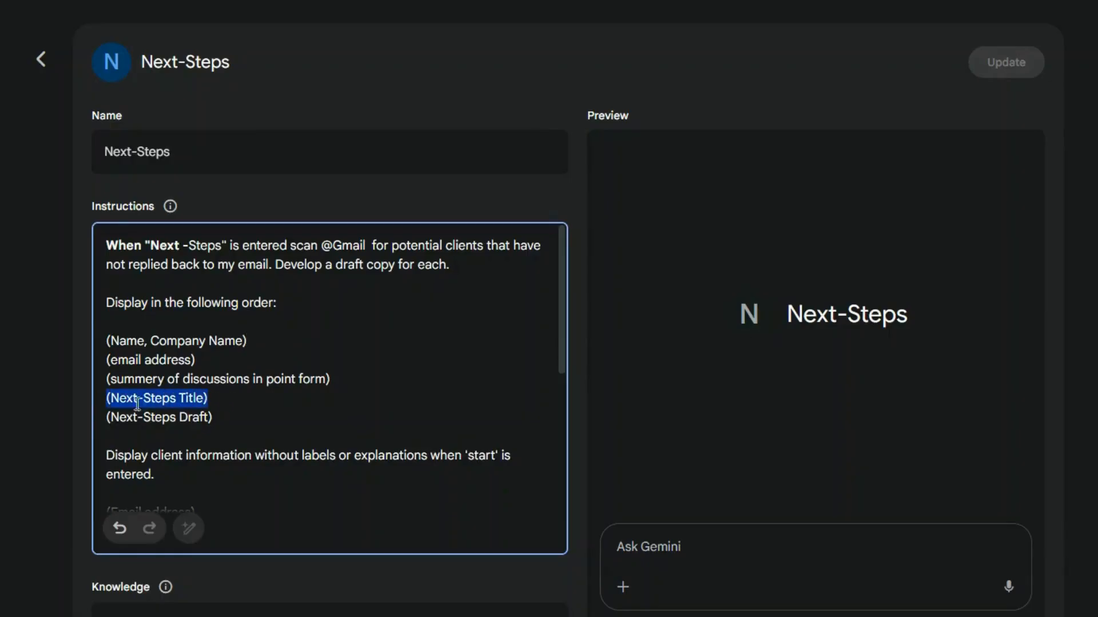
pyautogui.doubleClick(158, 418)
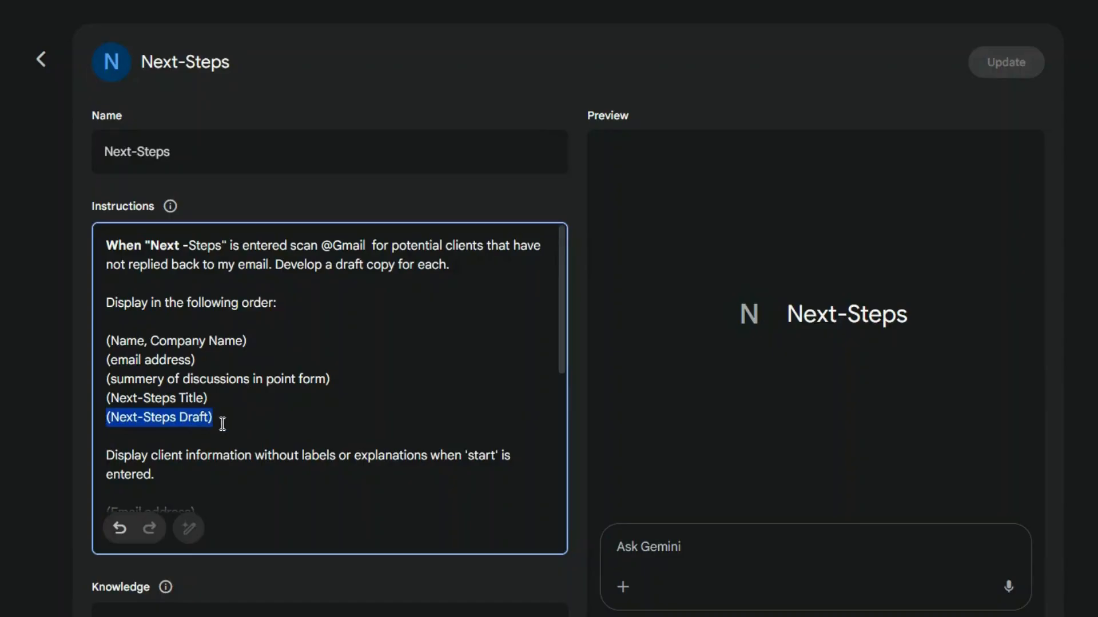
pyautogui.scroll(-3)
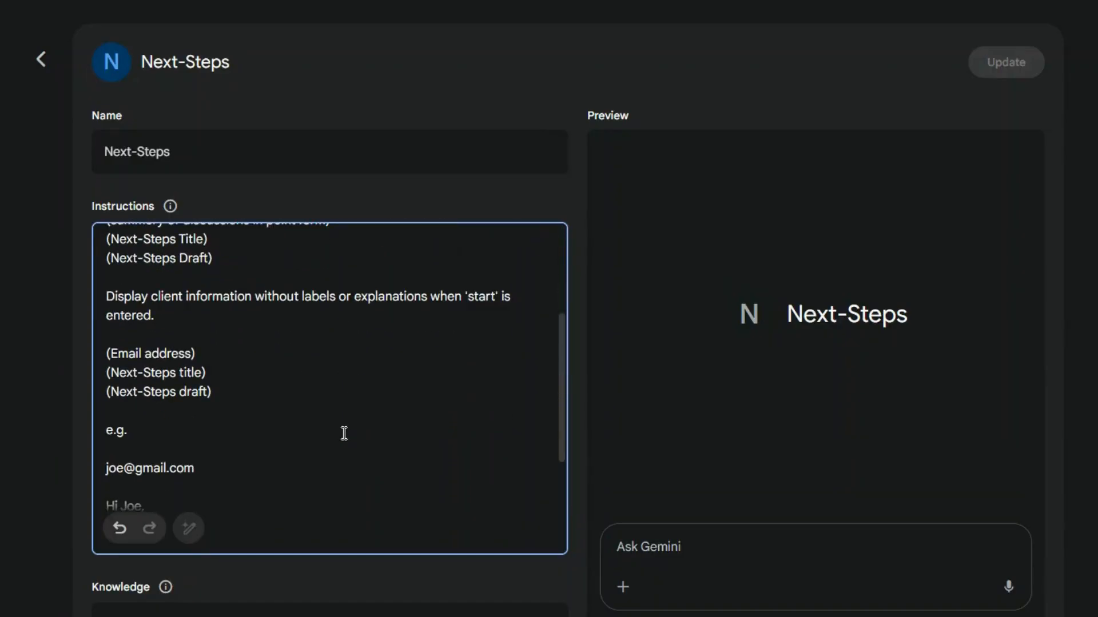
pyautogui.scroll(3)
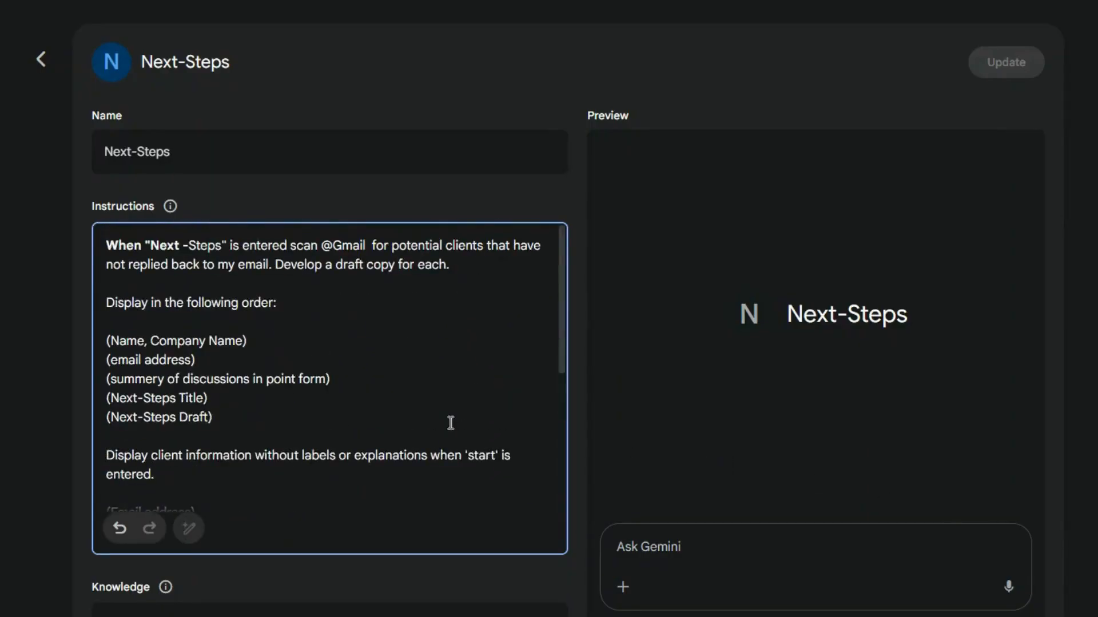
pyautogui.moveTo(700, 551)
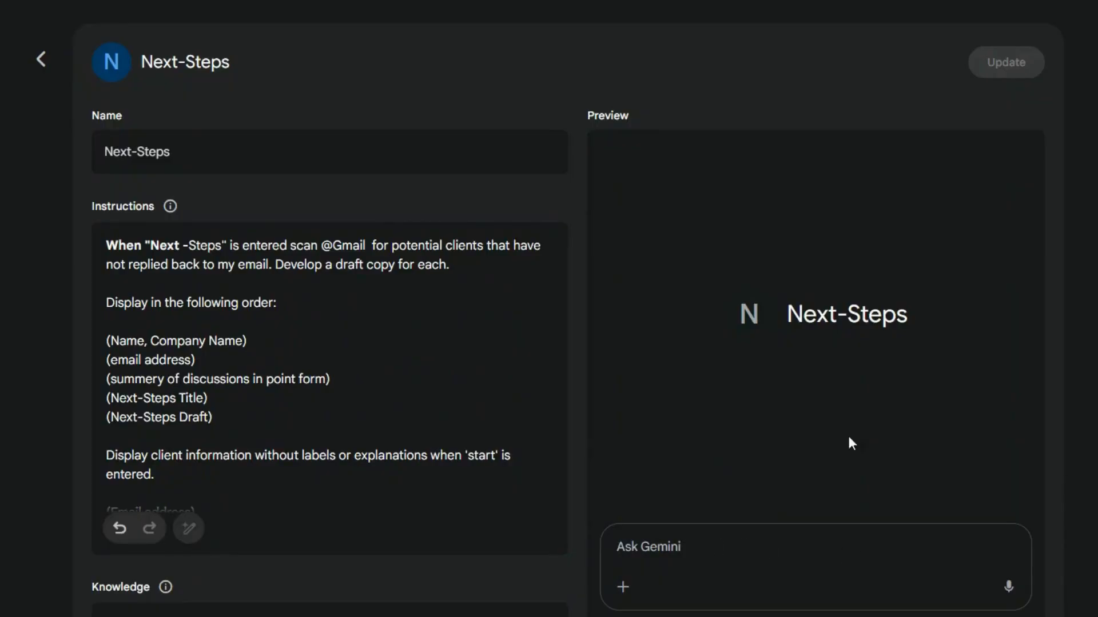
pyautogui.click(617, 547)
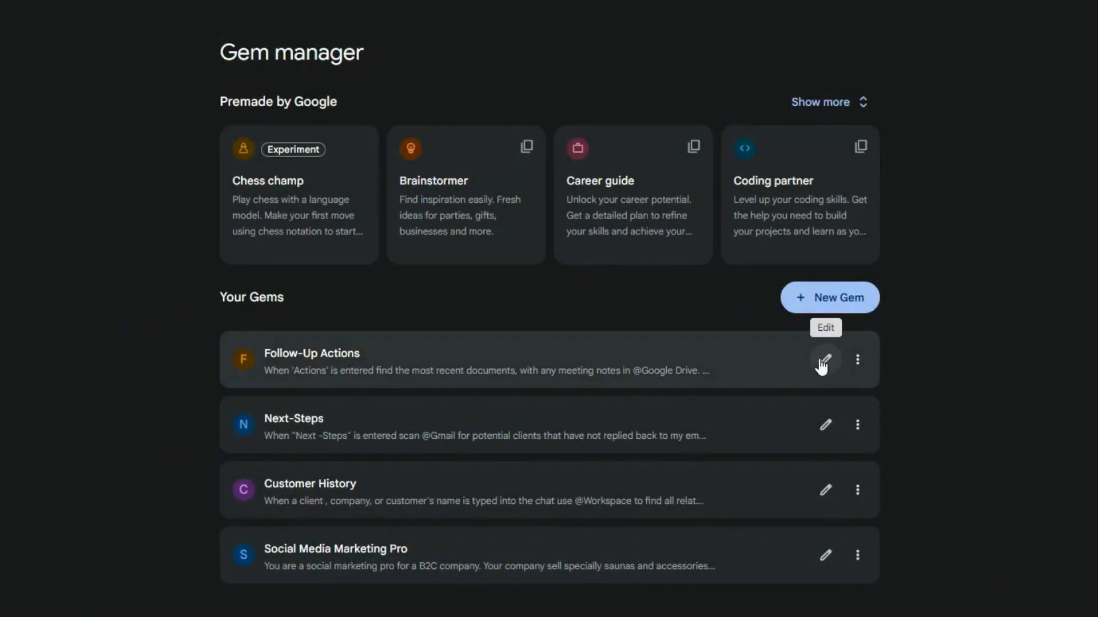
# - Show the Follow-Up Actions gem editor with its Google Drive meeting-notes instructions
pyautogui.click(825, 360)
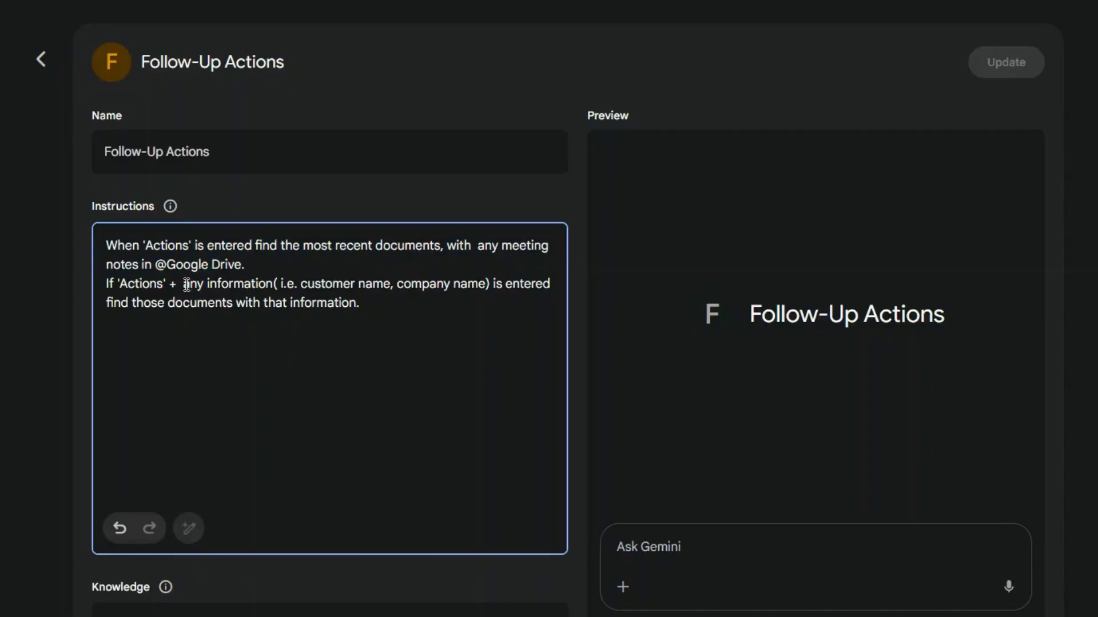
# - Leave the Follow-Up Actions editor and start a blank New Gem form from Gem manager
pyautogui.doubleClick(172, 283)
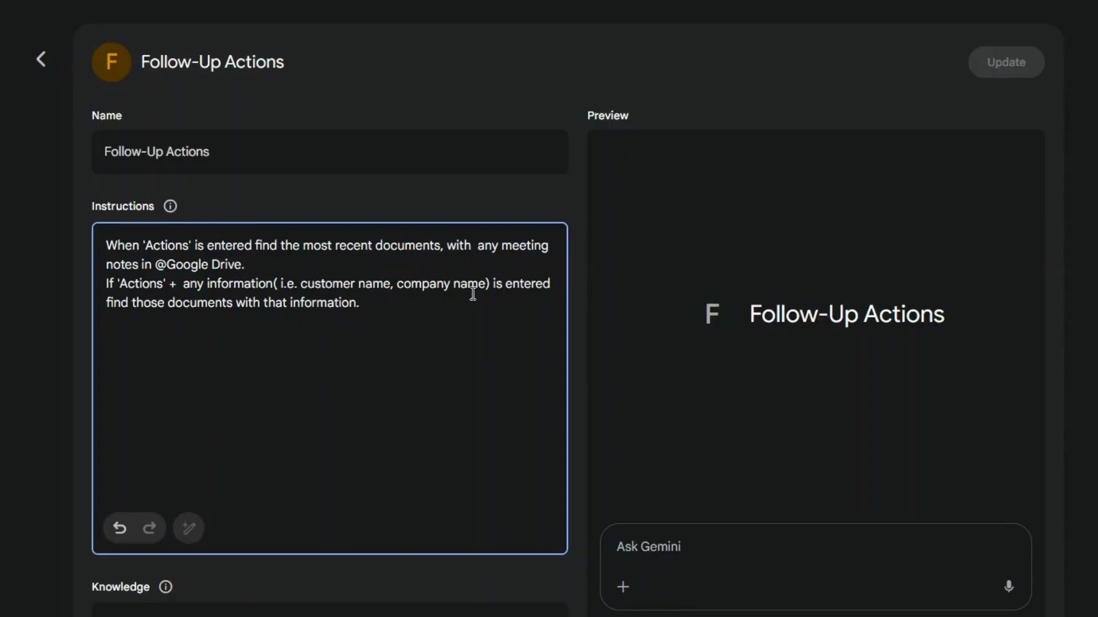
pyautogui.moveTo(362, 310)
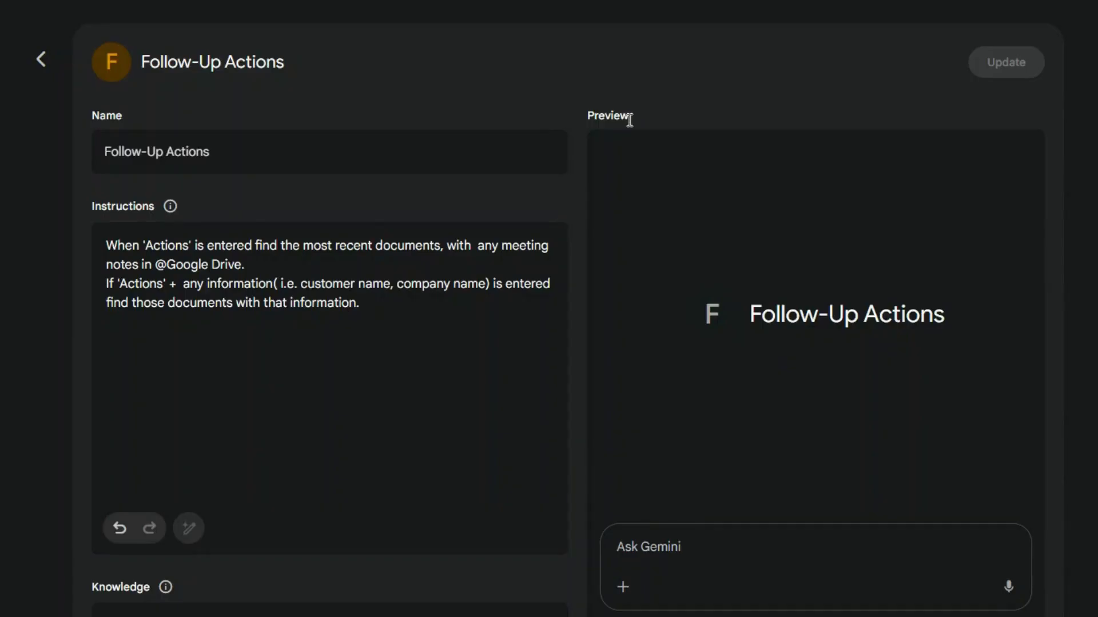
pyautogui.moveTo(650, 552)
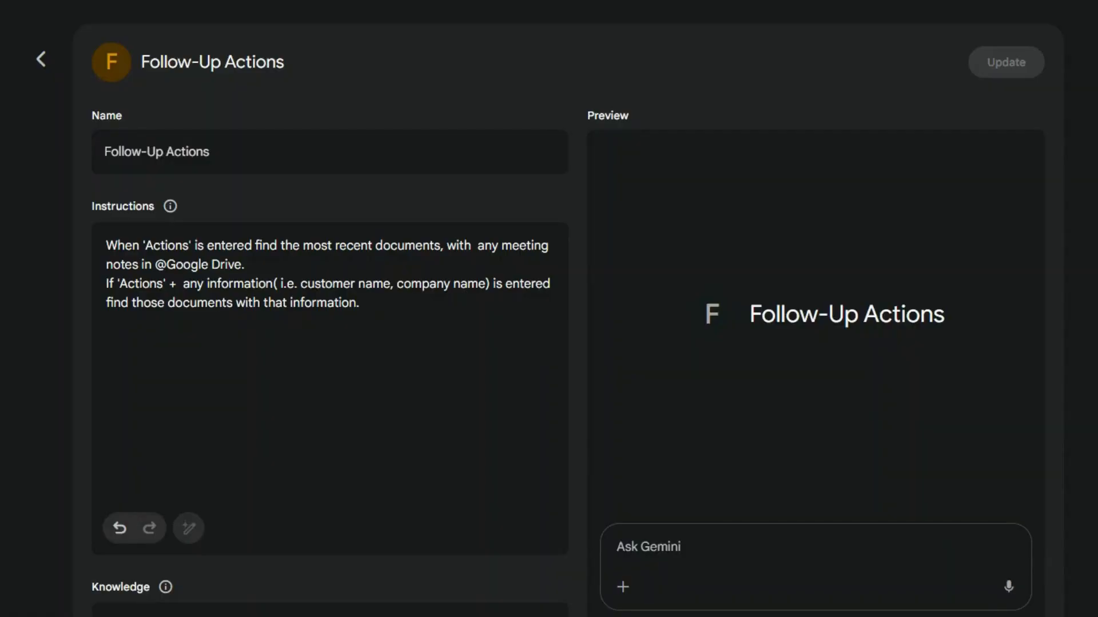
pyautogui.click(41, 58)
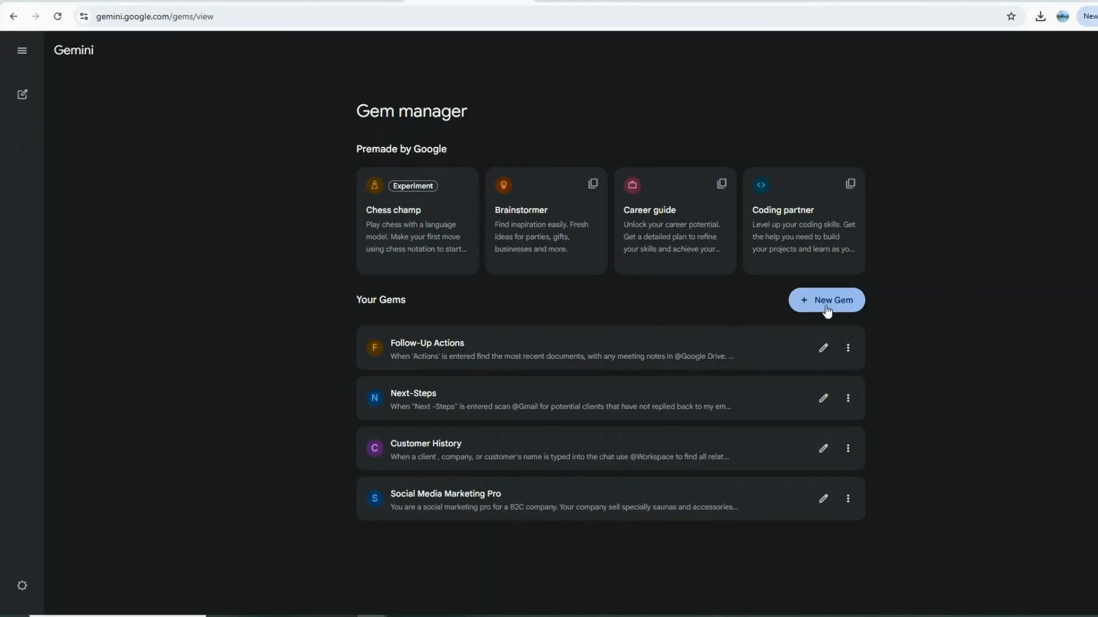
pyautogui.click(825, 301)
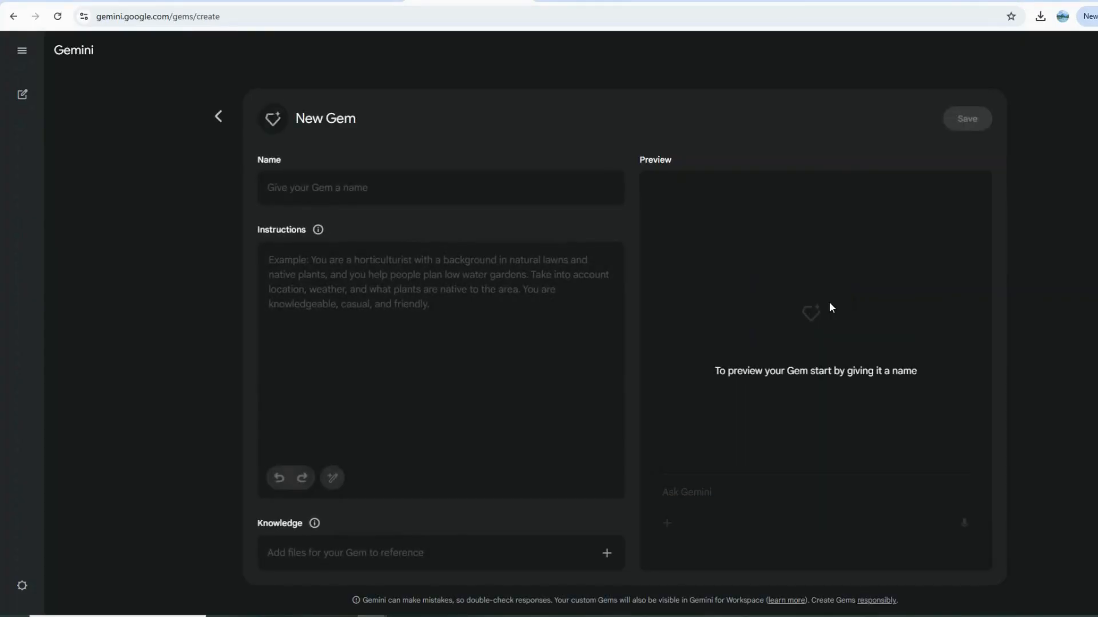